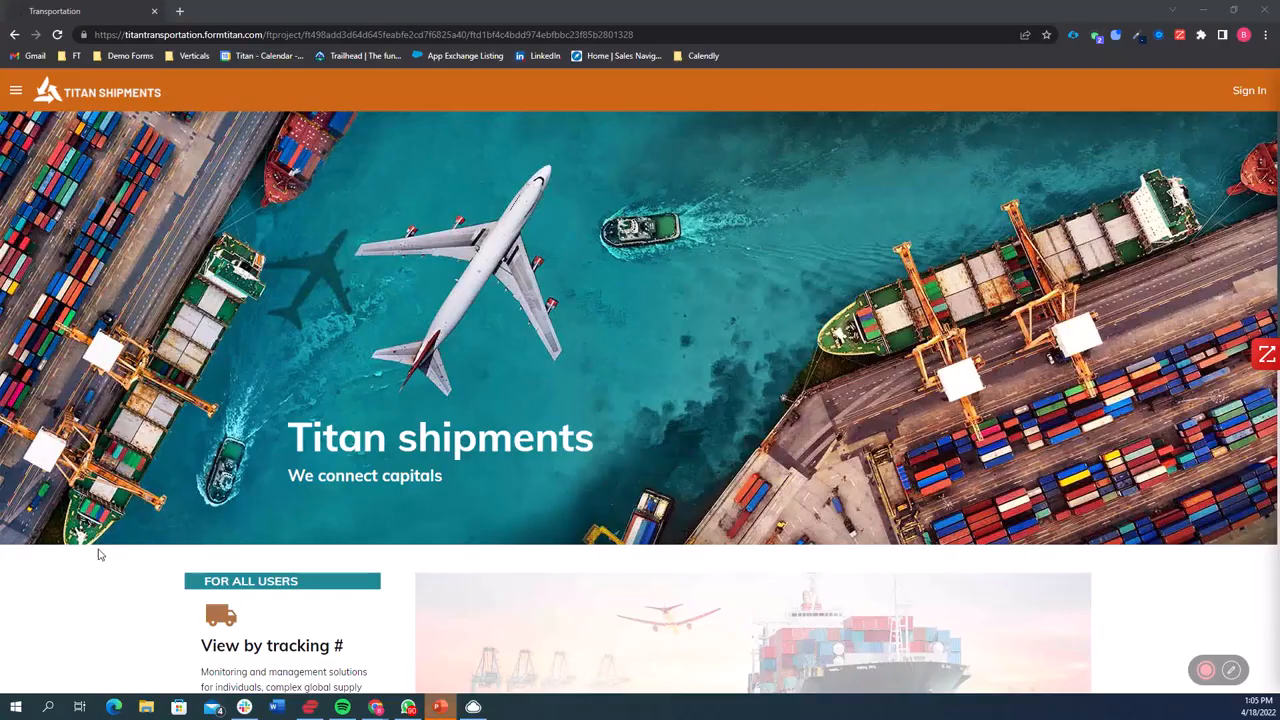
- Open shipment tracking and select tracking number TRN-8117228 from the suggestions
scroll("down", 3)
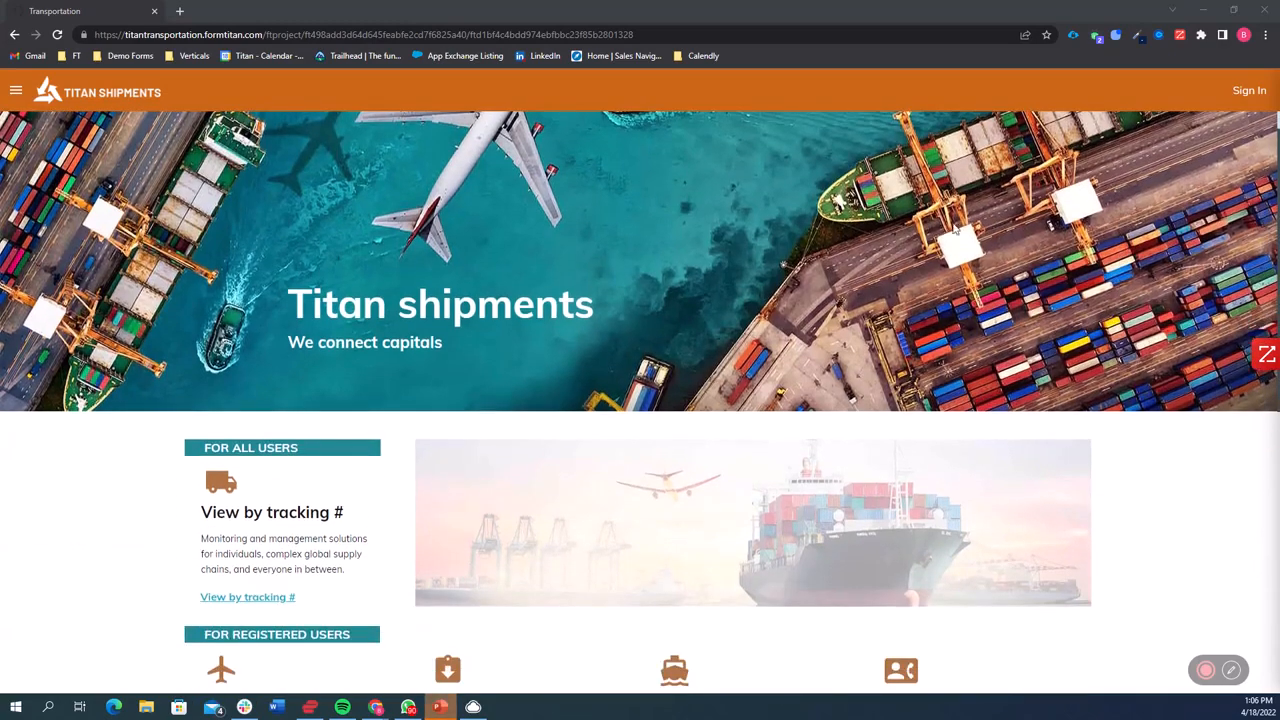
scroll("down", 3)
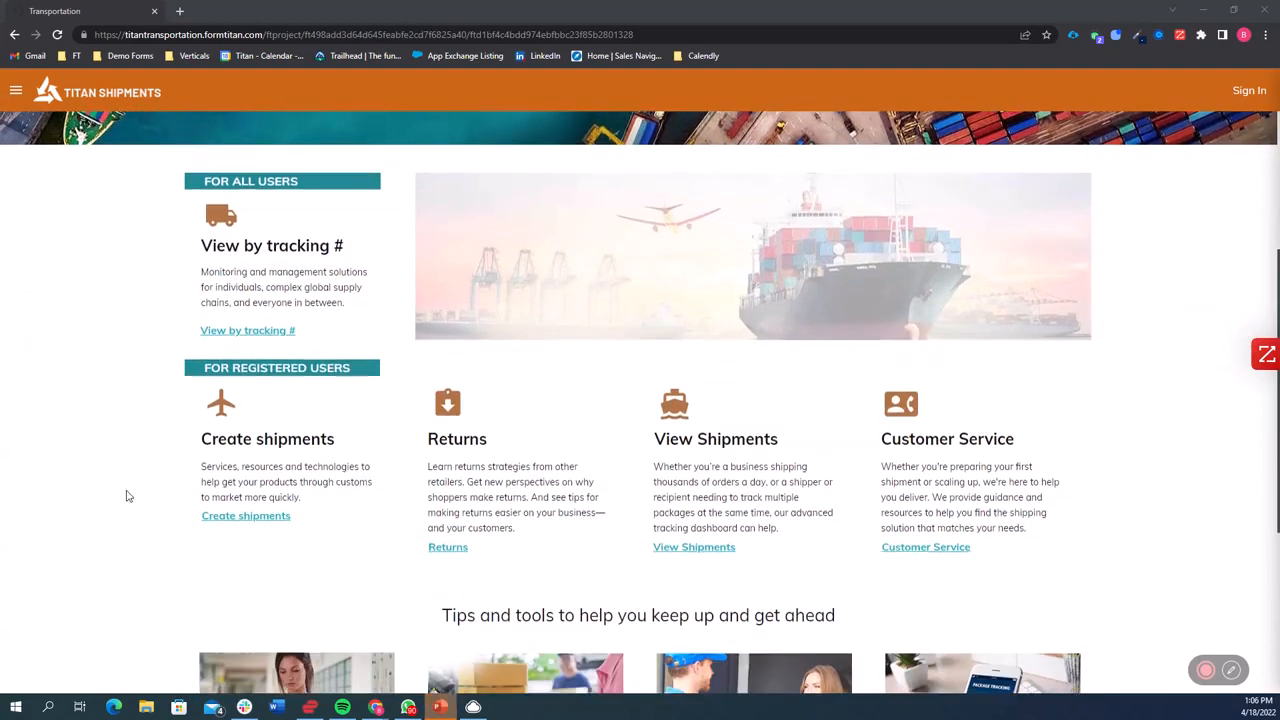
scroll("down", 3)
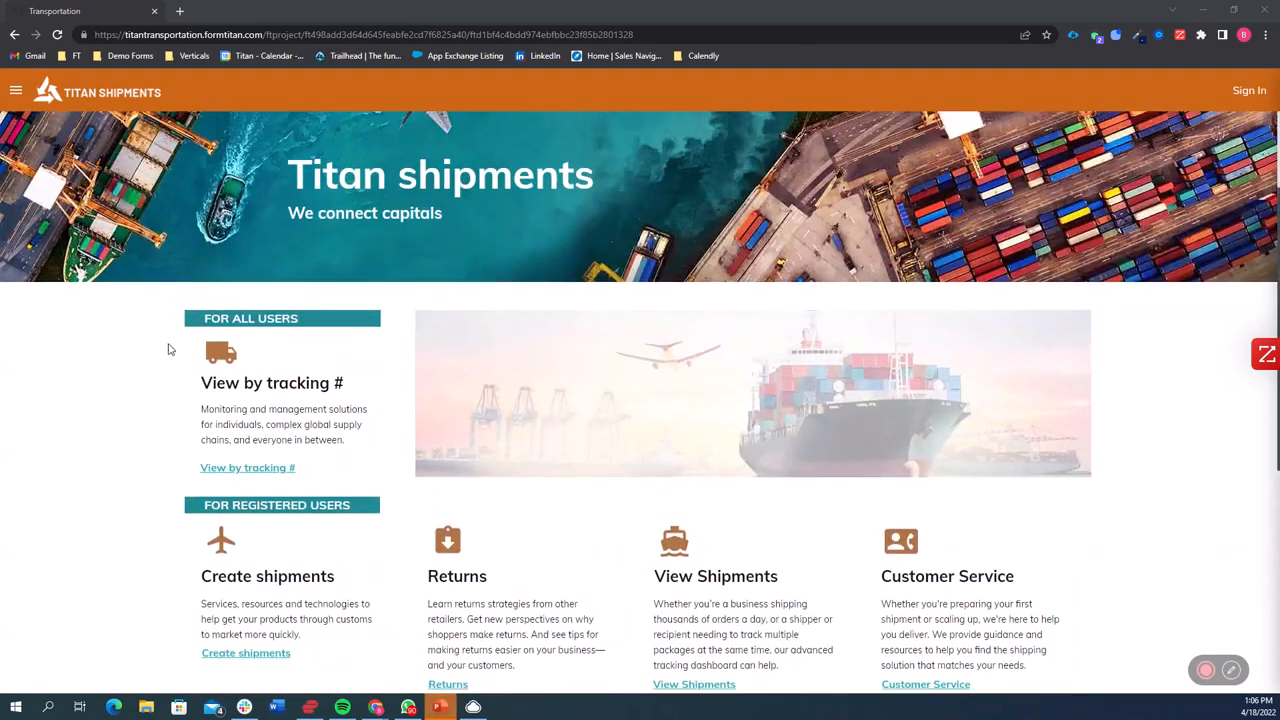
scroll("down", 3)
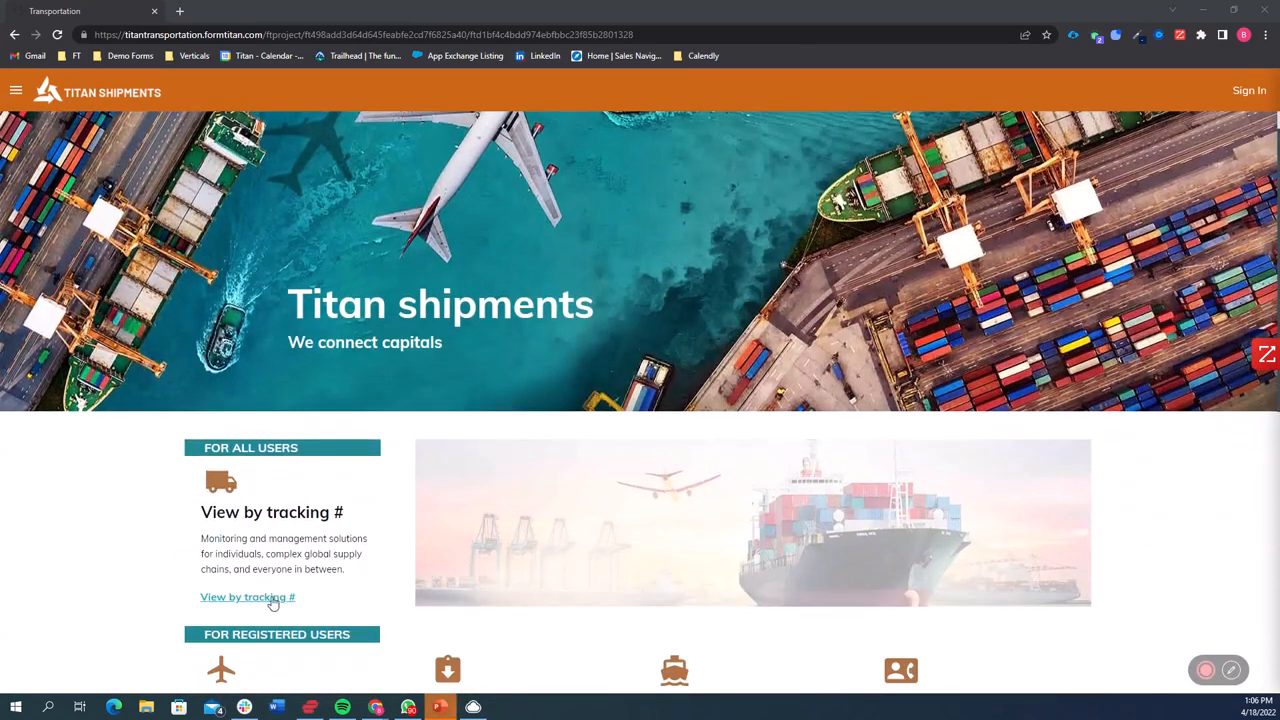
left_click(247, 597)
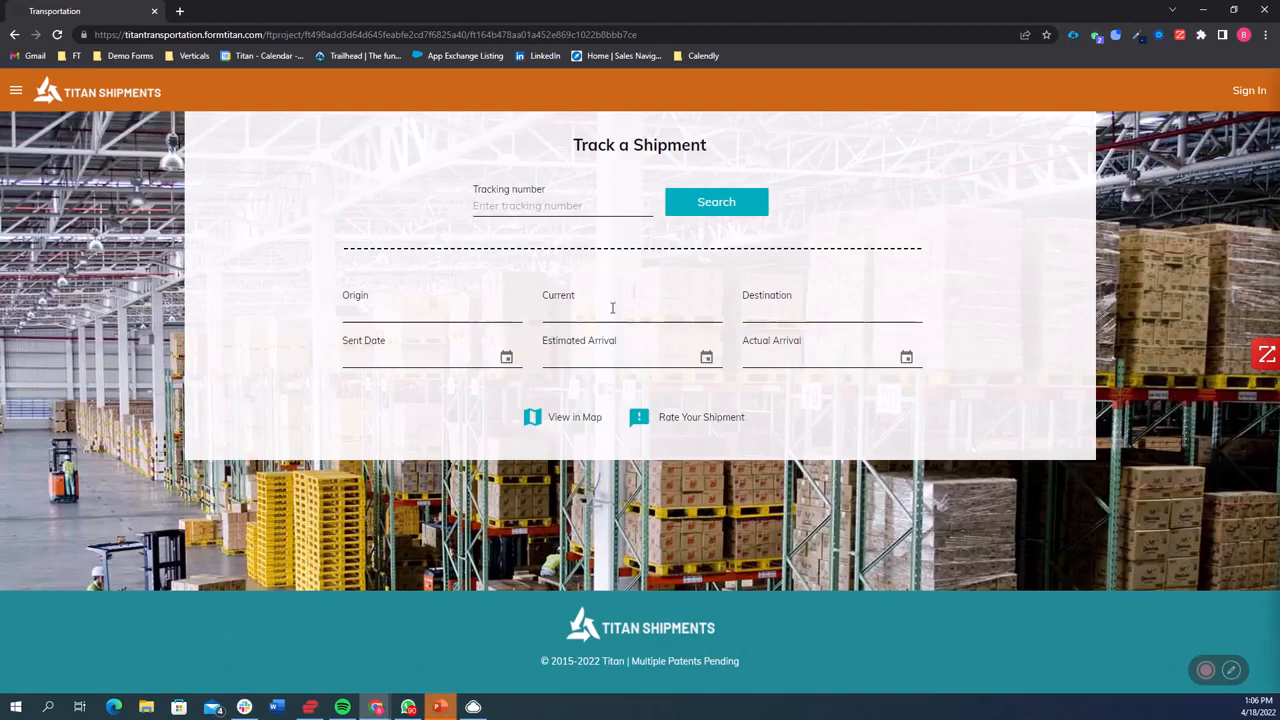
type("TRN-8117228")
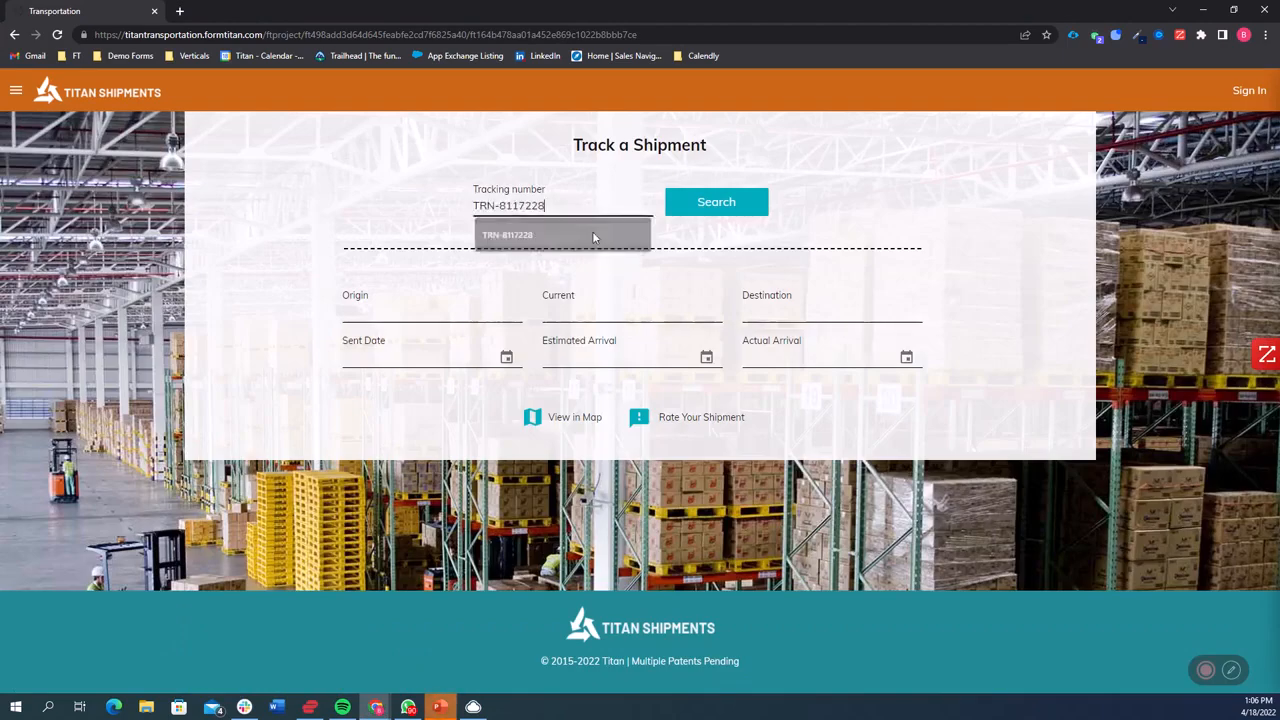
left_click(716, 201)
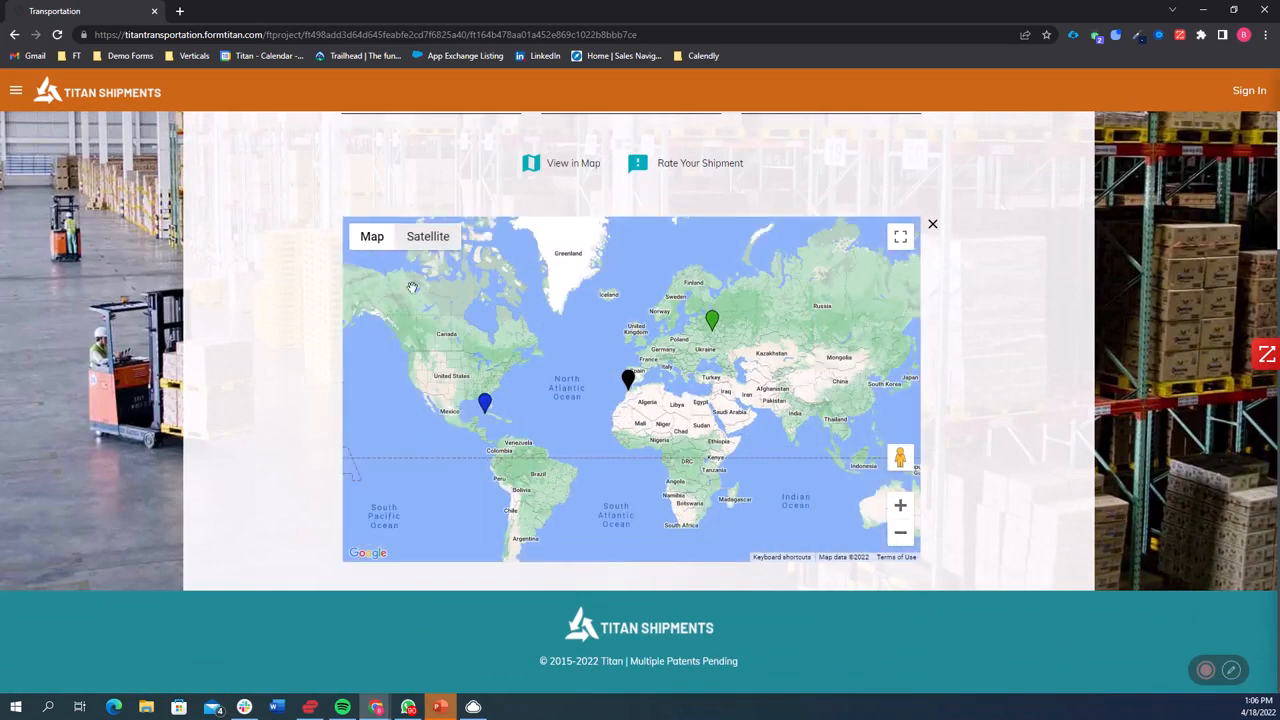
mouse_move(613, 405)
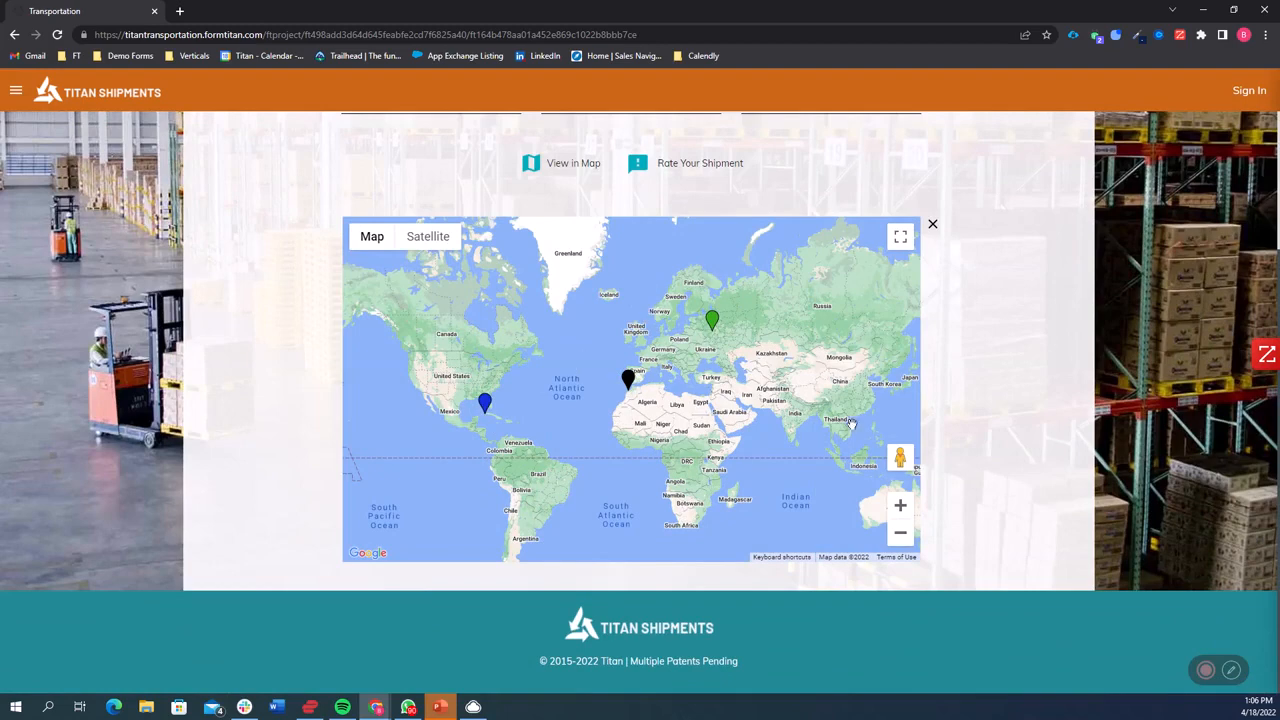
- Give the shipment a top Transparency rating, submit it, and return home
left_click(699, 162)
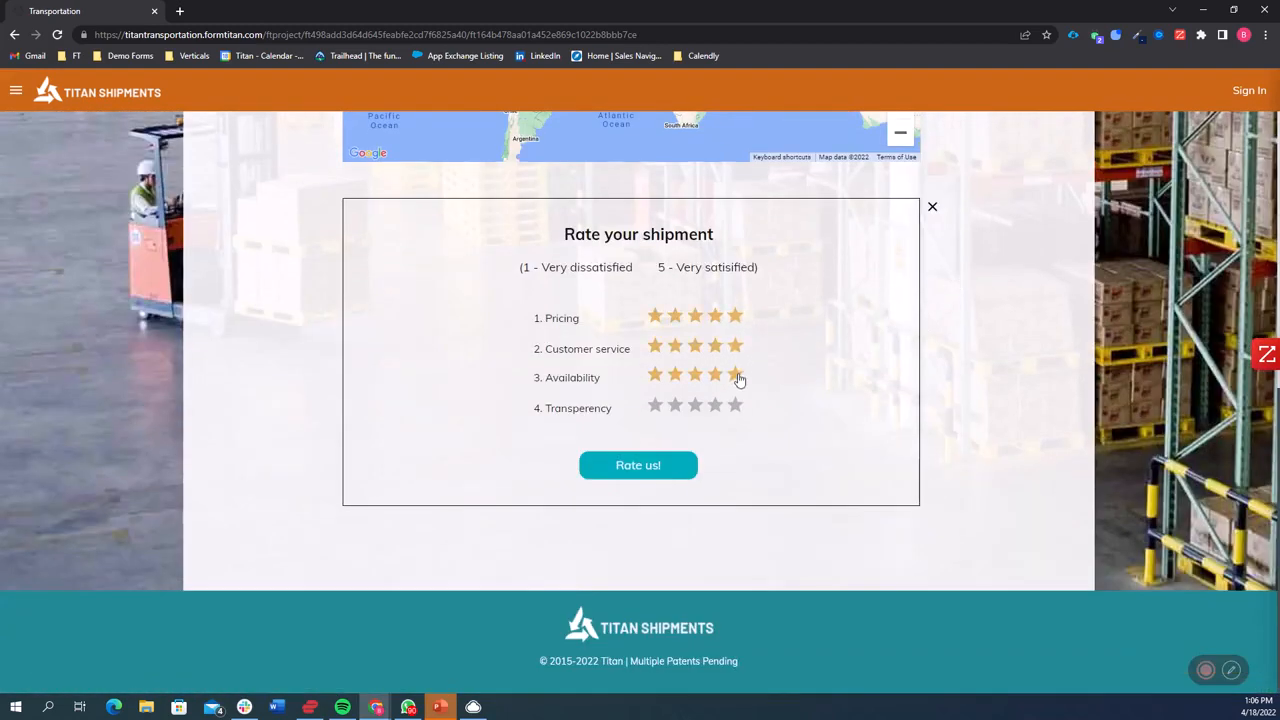
left_click(735, 405)
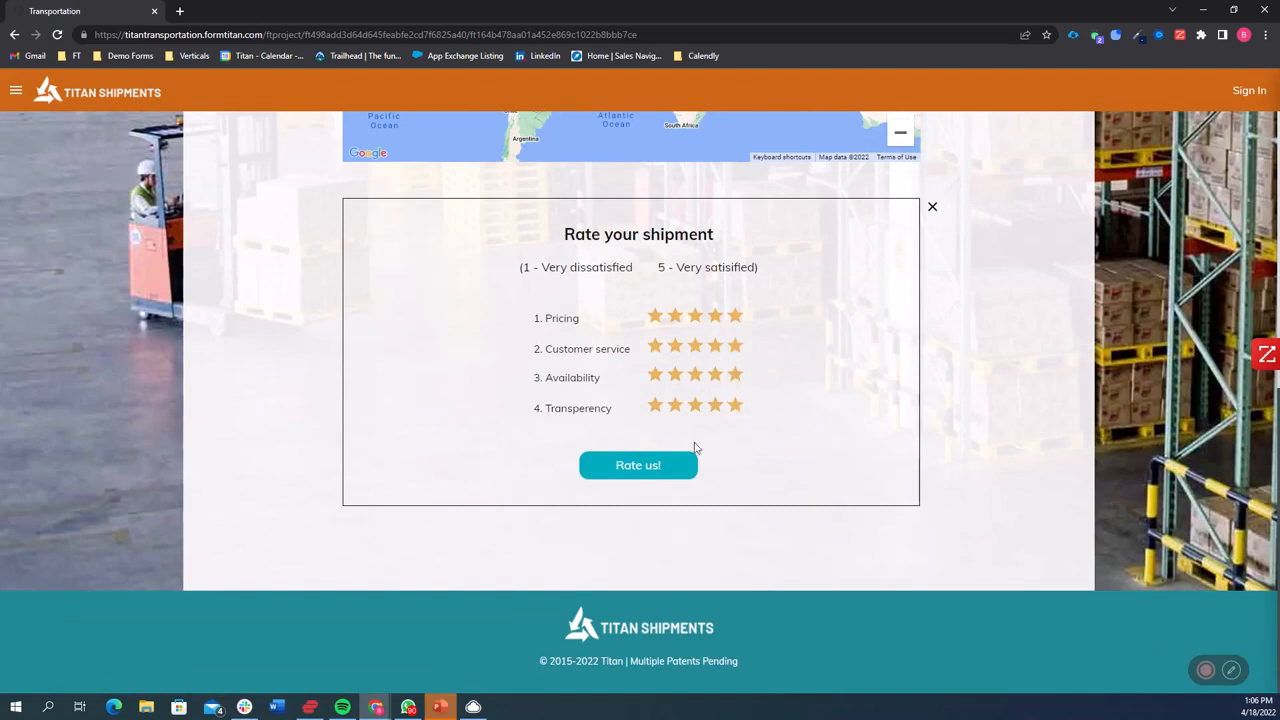
left_click(638, 464)
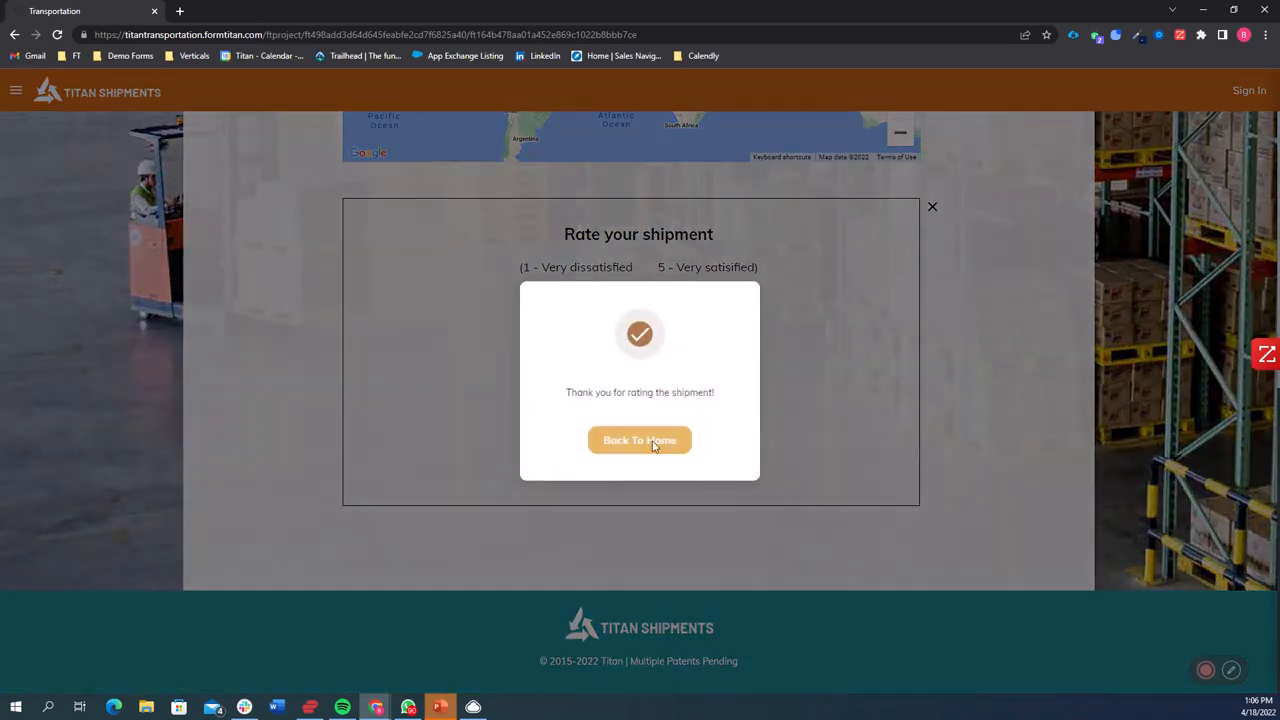
left_click(639, 440)
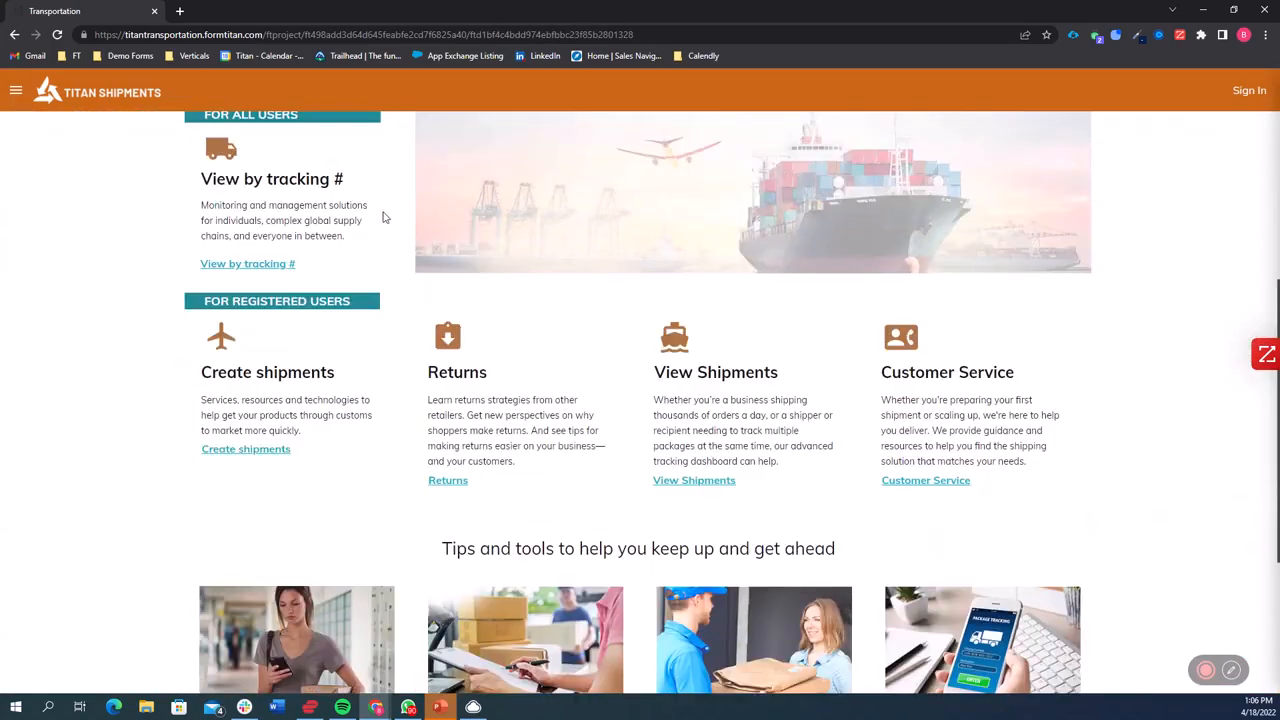
mouse_move(246, 448)
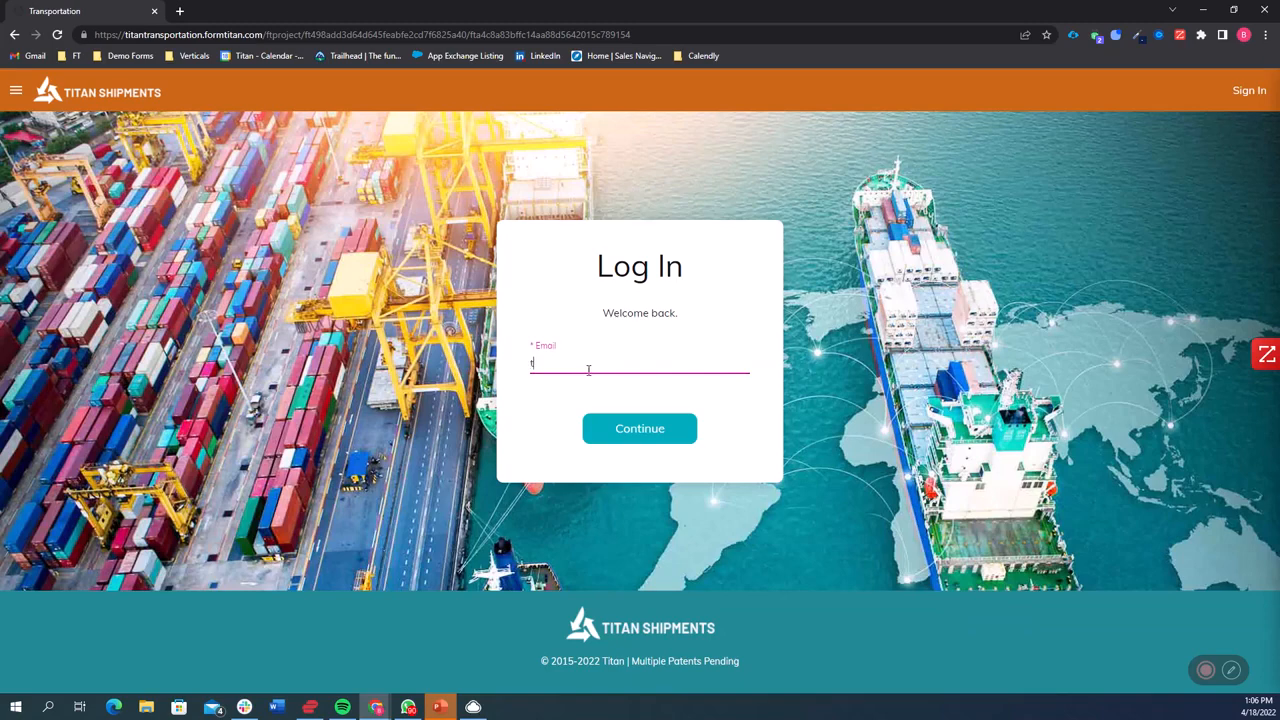
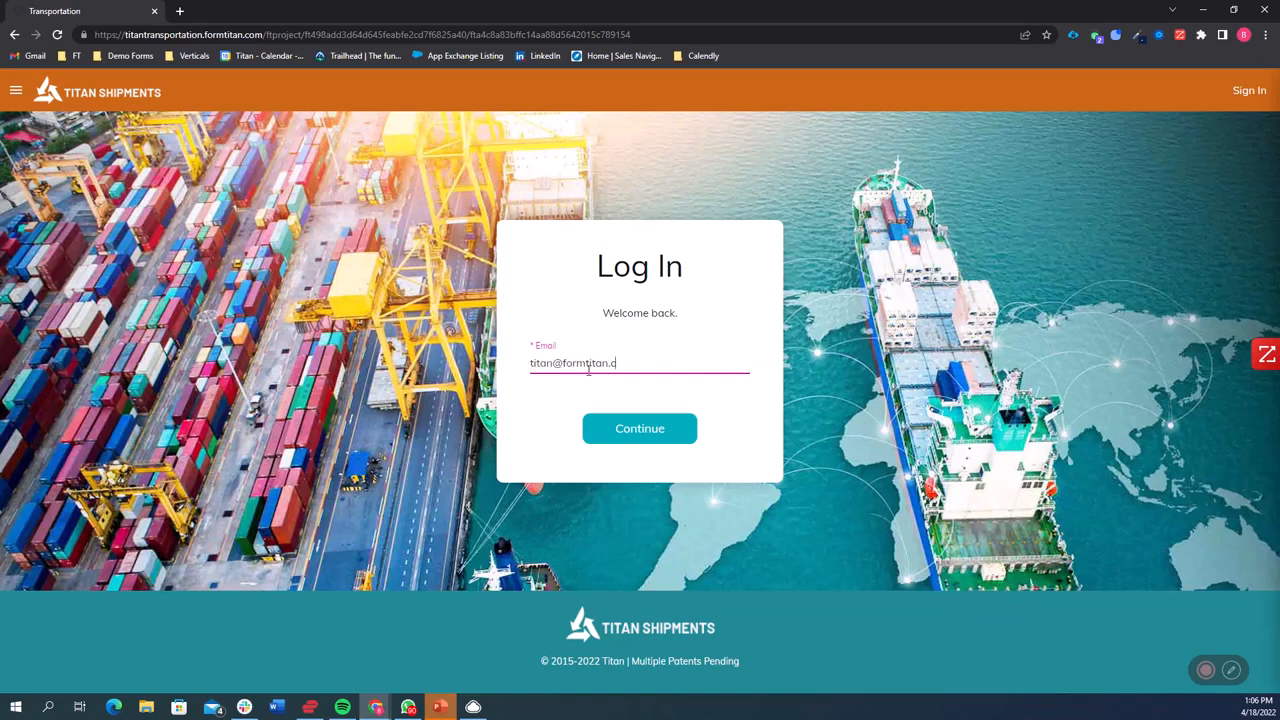
- Log in with the formtitan email, then choose origin Hong Kong and destination France
left_click(639, 428)
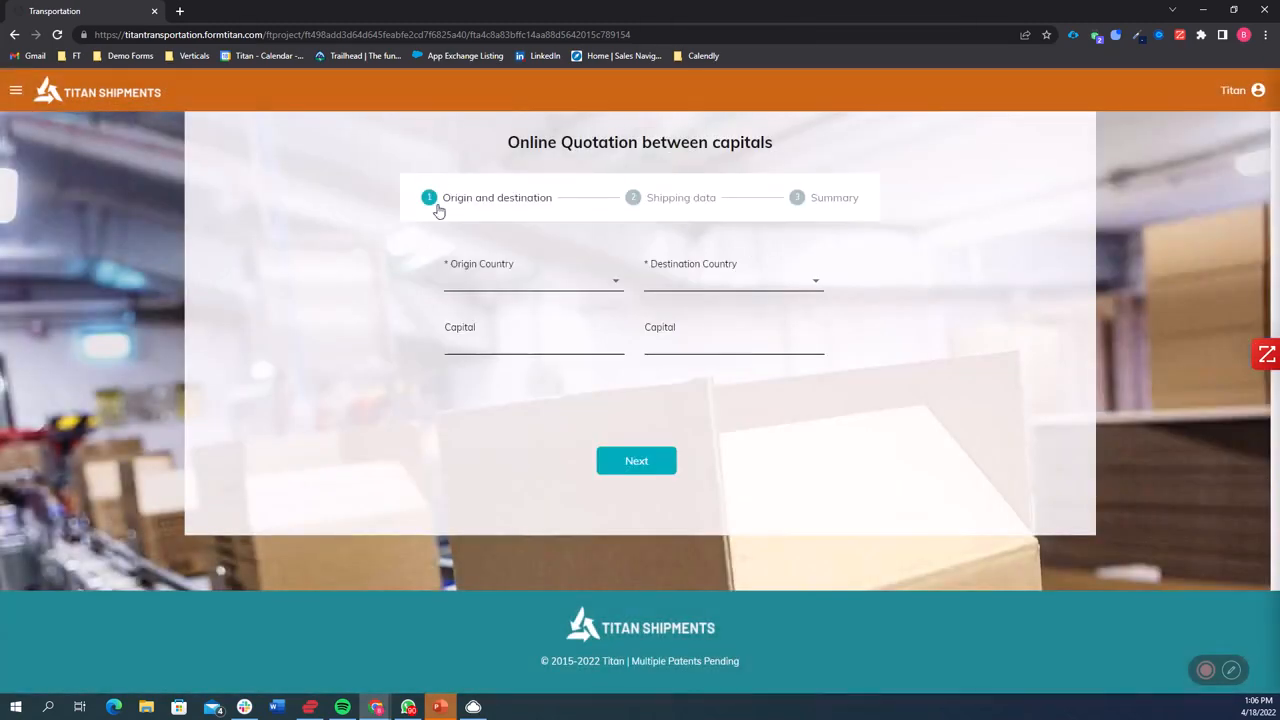
type("H")
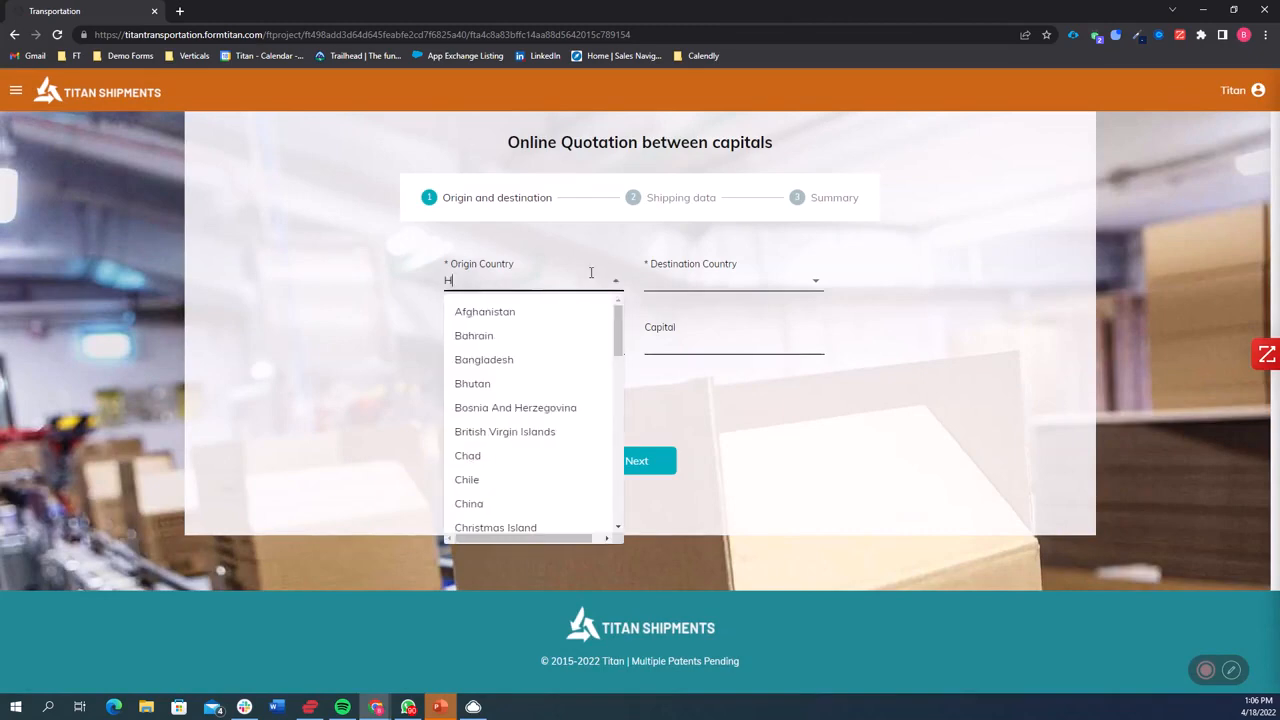
type("ong")
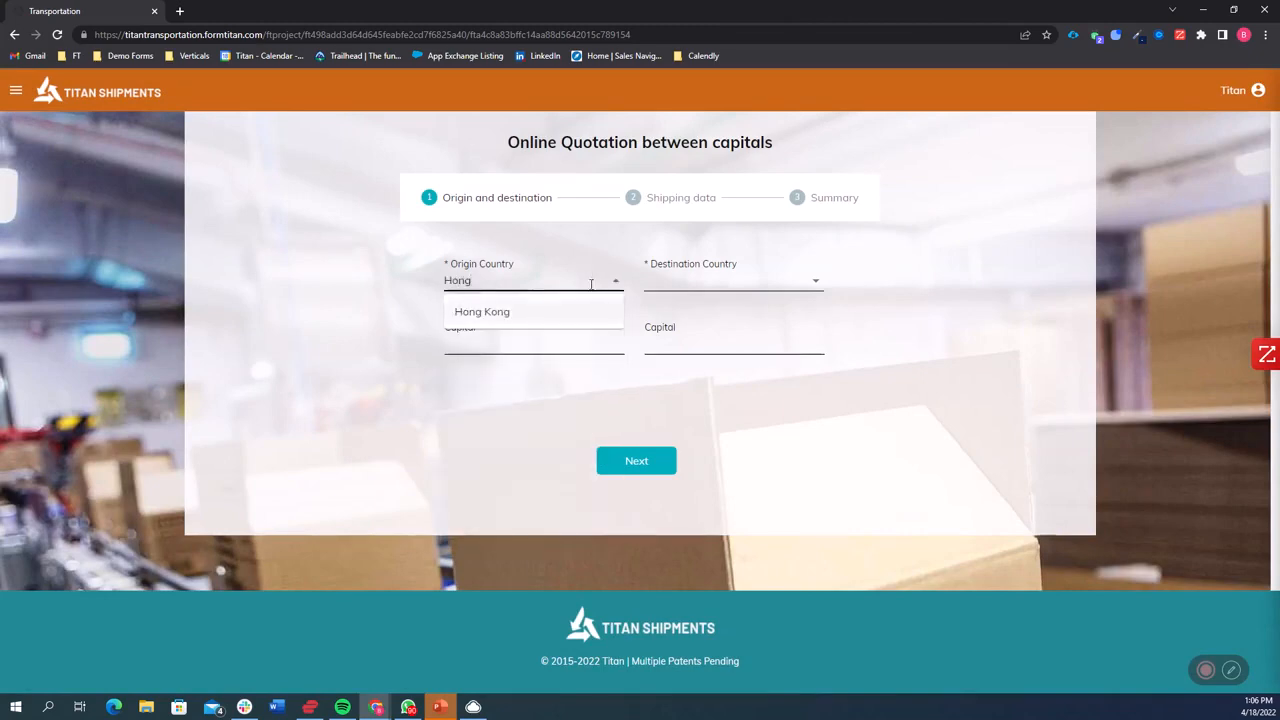
type("F")
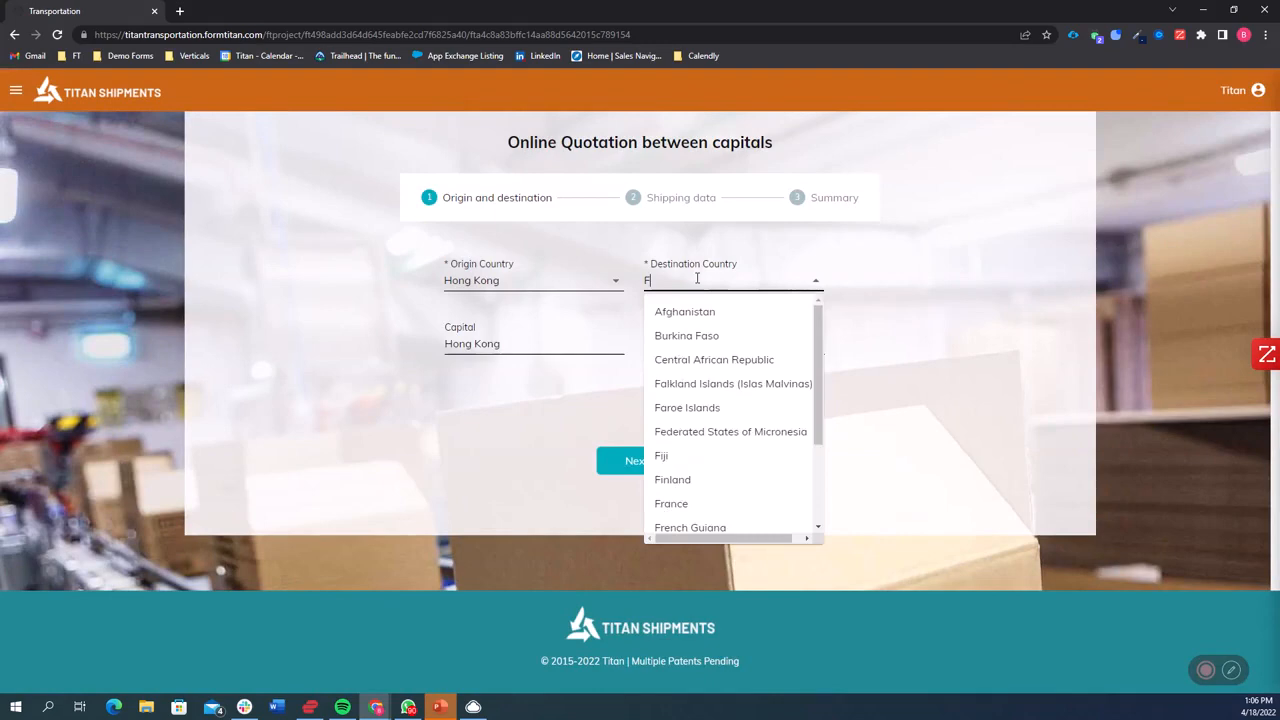
left_click(671, 503)
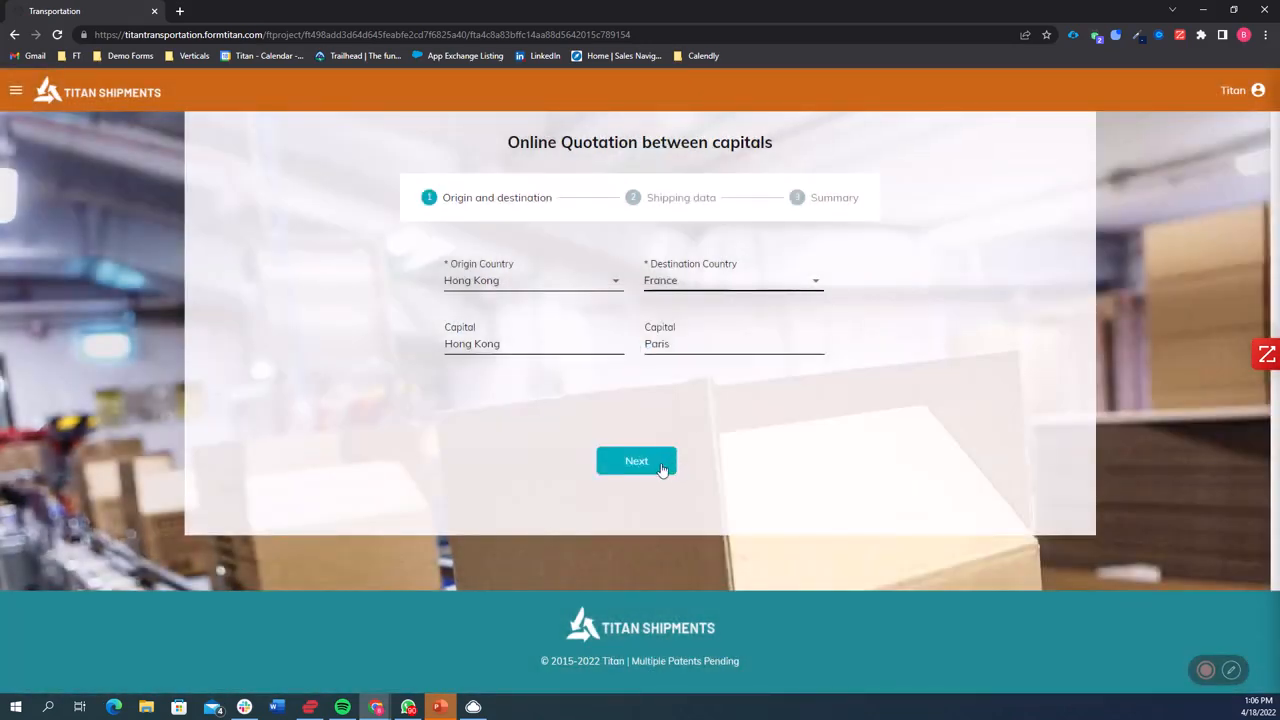
- Ship the quotation By Air, accept the terms on the summary, and finish
left_click(636, 461)
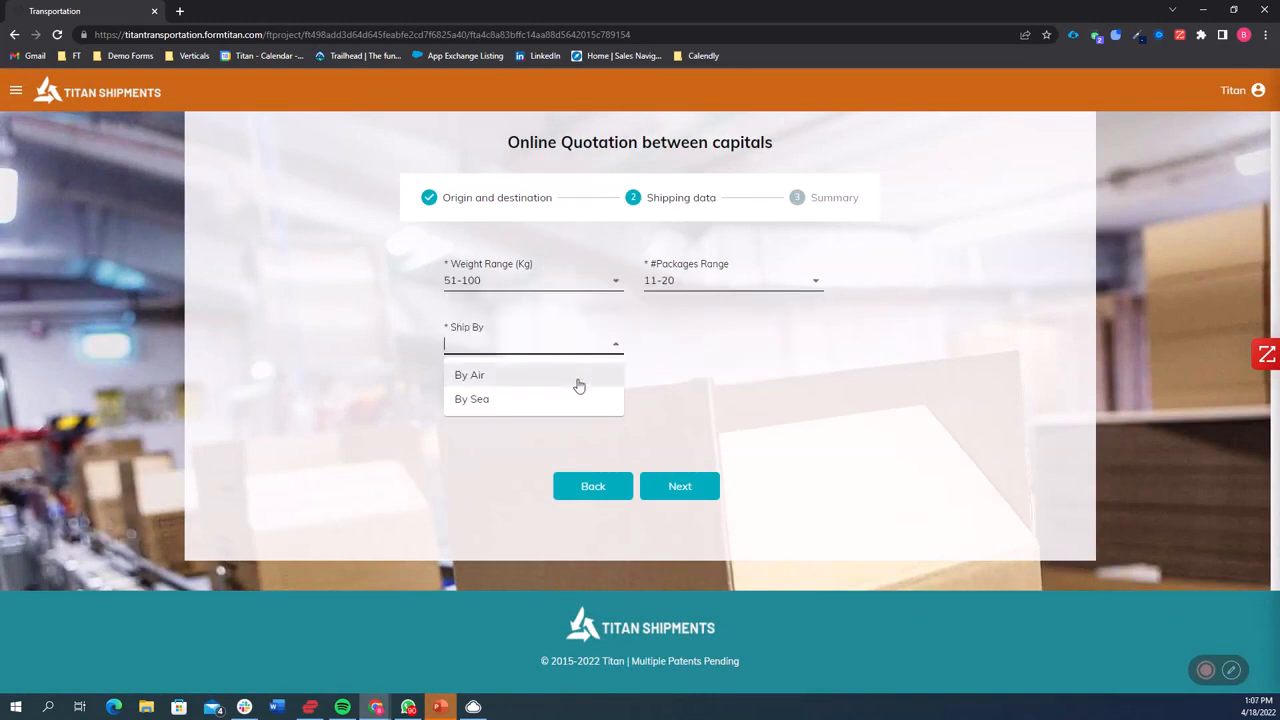
left_click(470, 374)
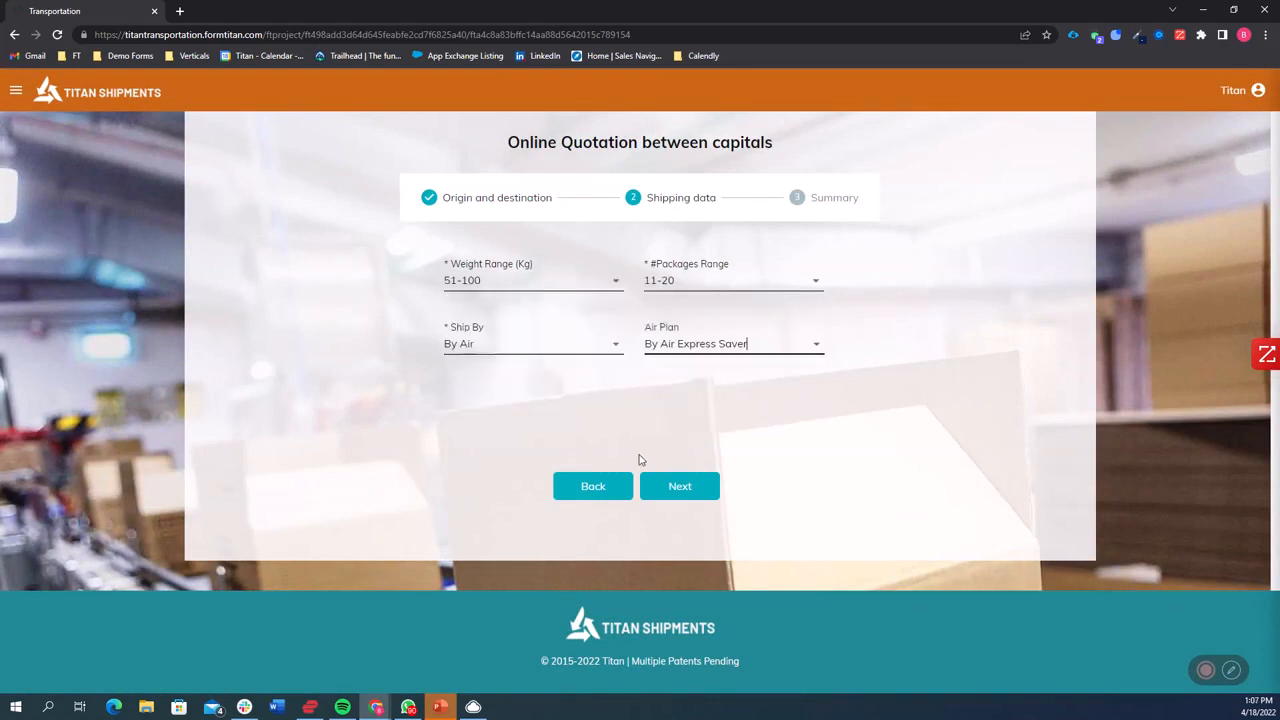
left_click(680, 486)
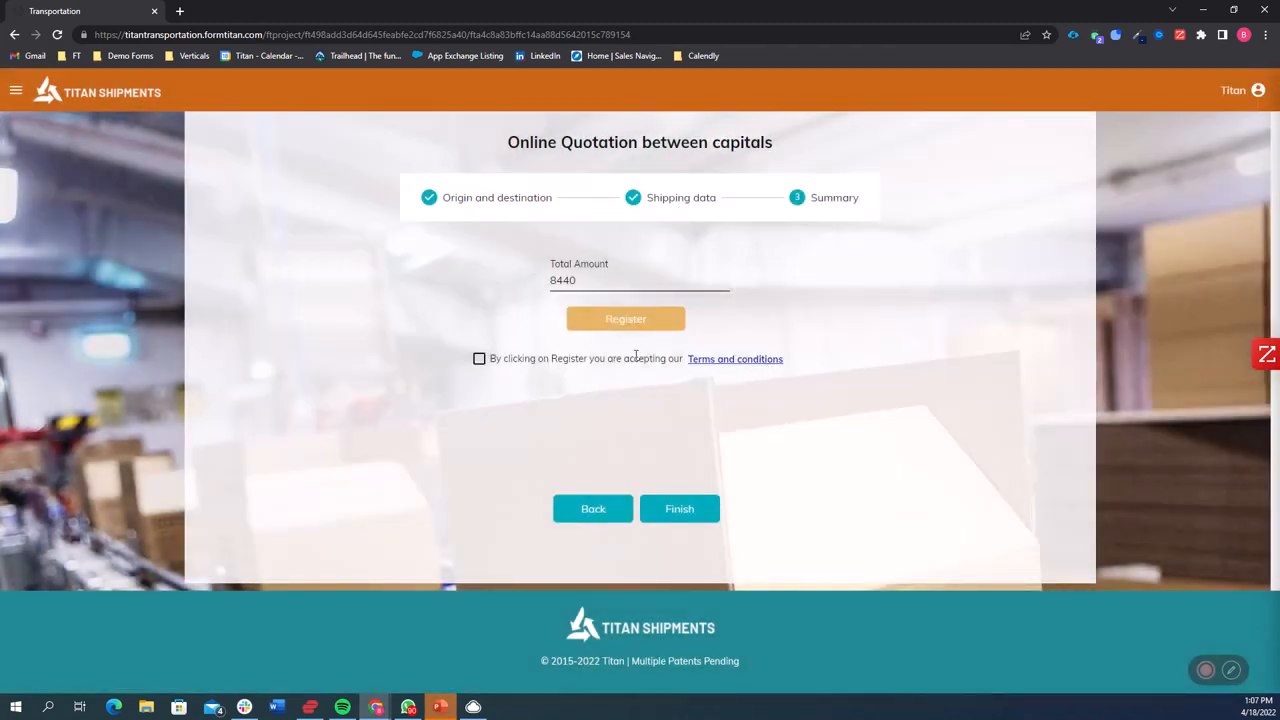
left_click(479, 358)
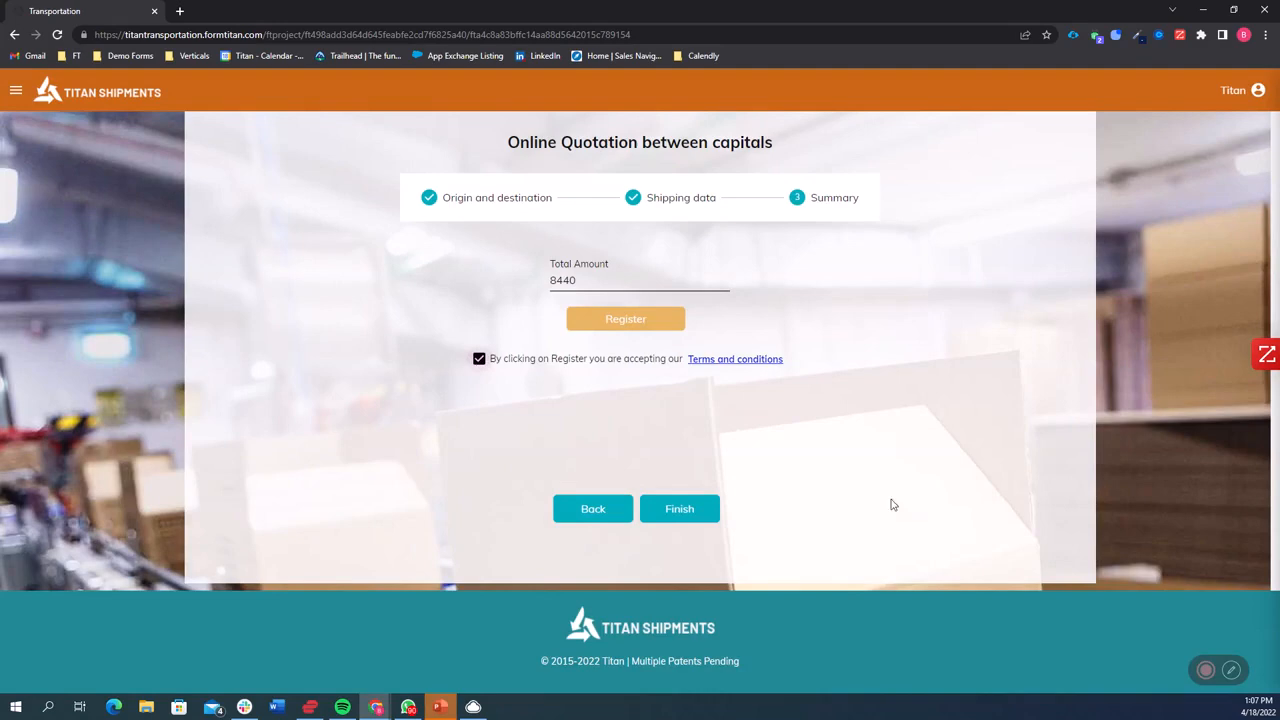
mouse_move(670, 322)
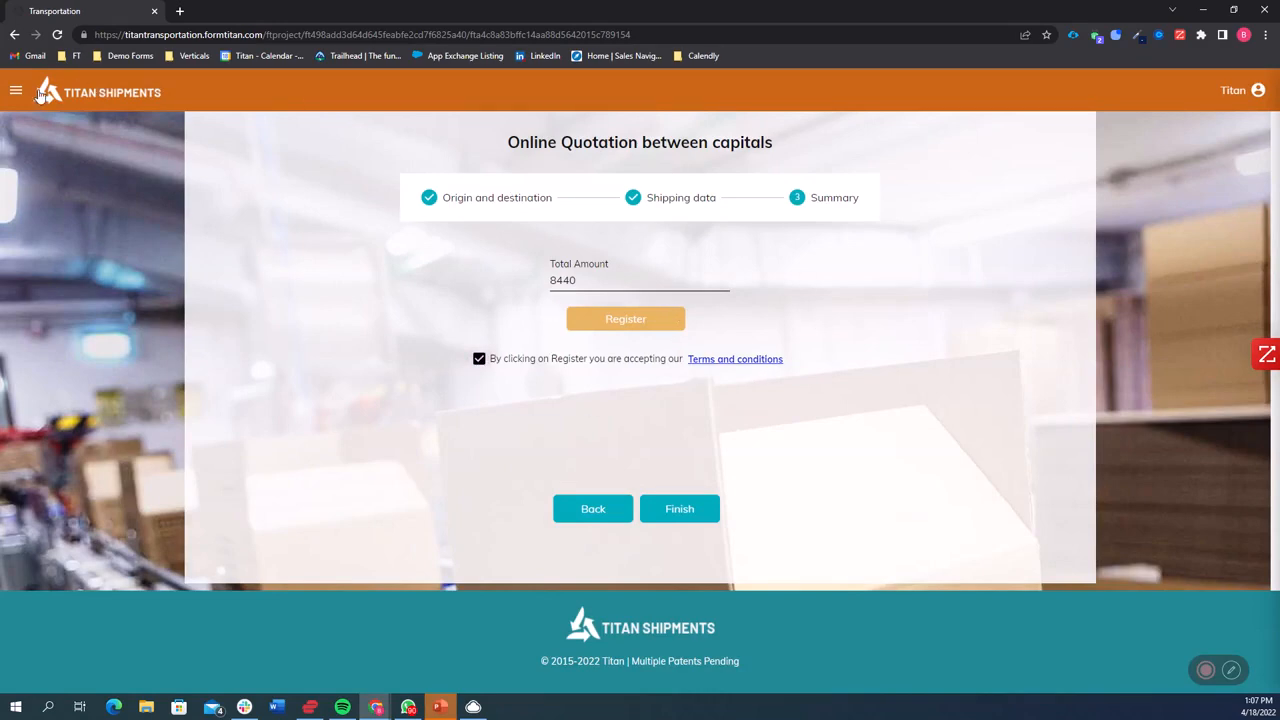
left_click(679, 508)
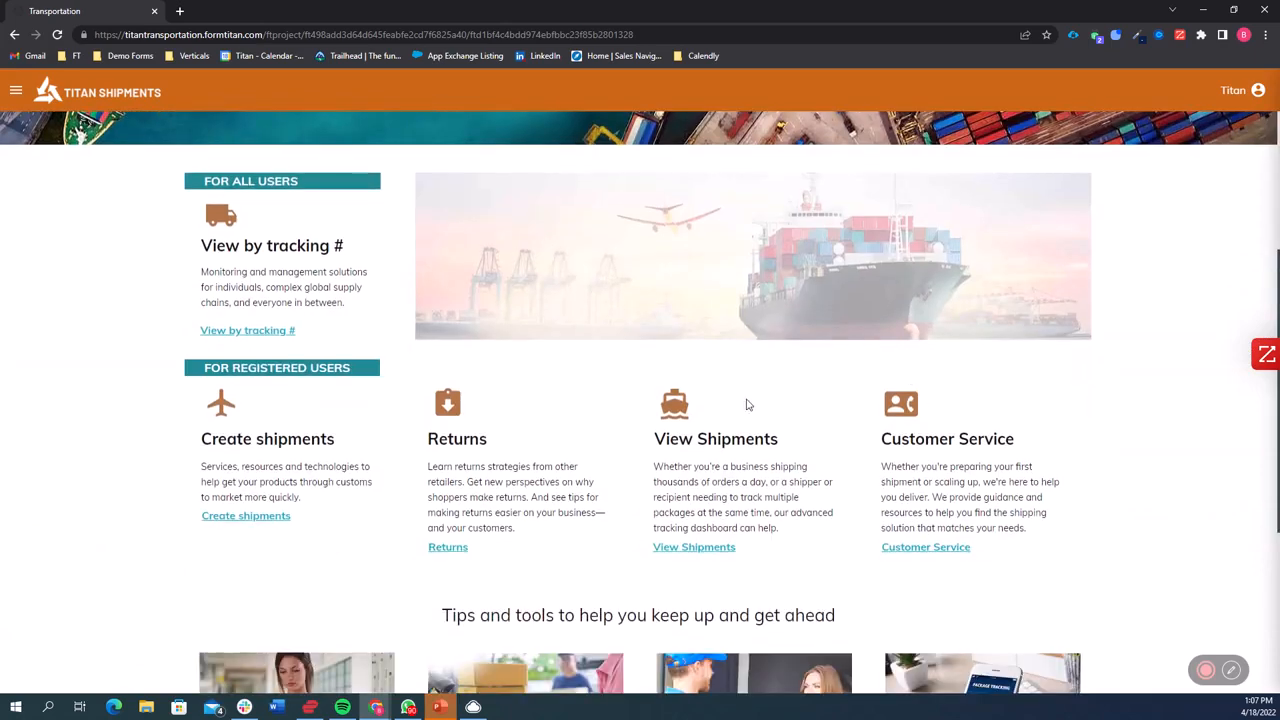
- Return shipment TRN-8952539 for 'Wrong item was sent' and close the confirmation
left_click(447, 547)
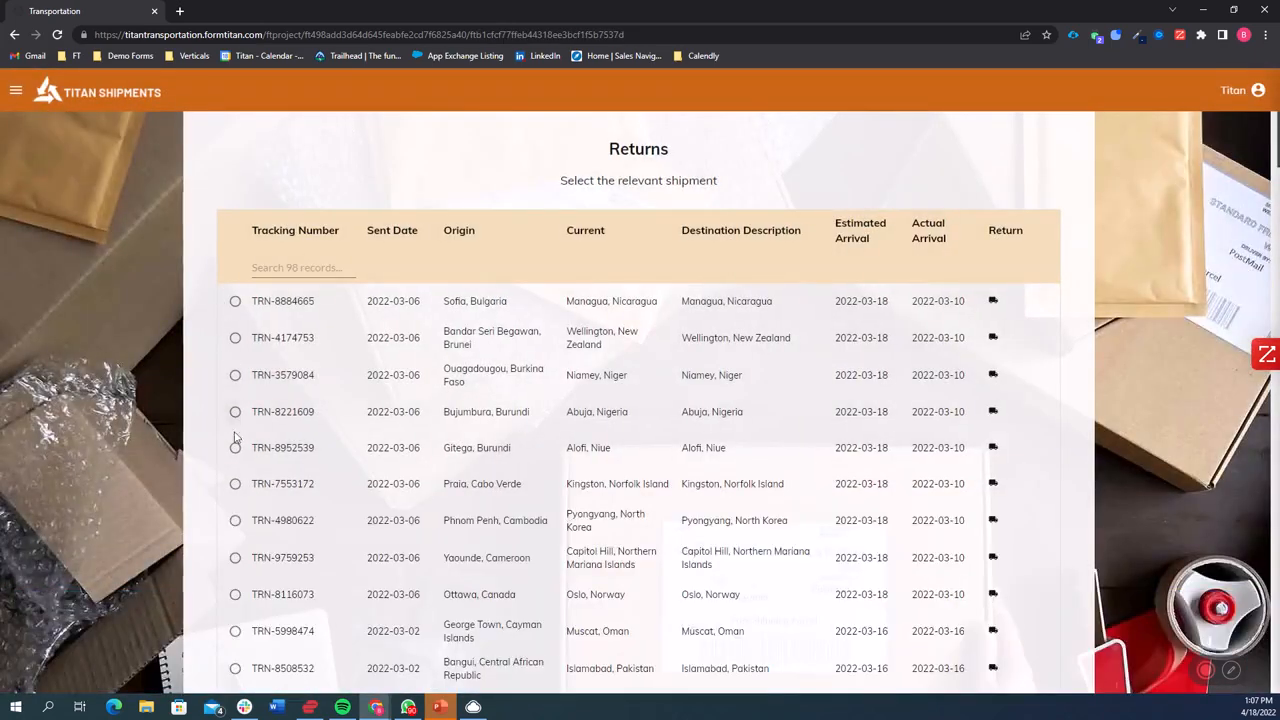
left_click(235, 447)
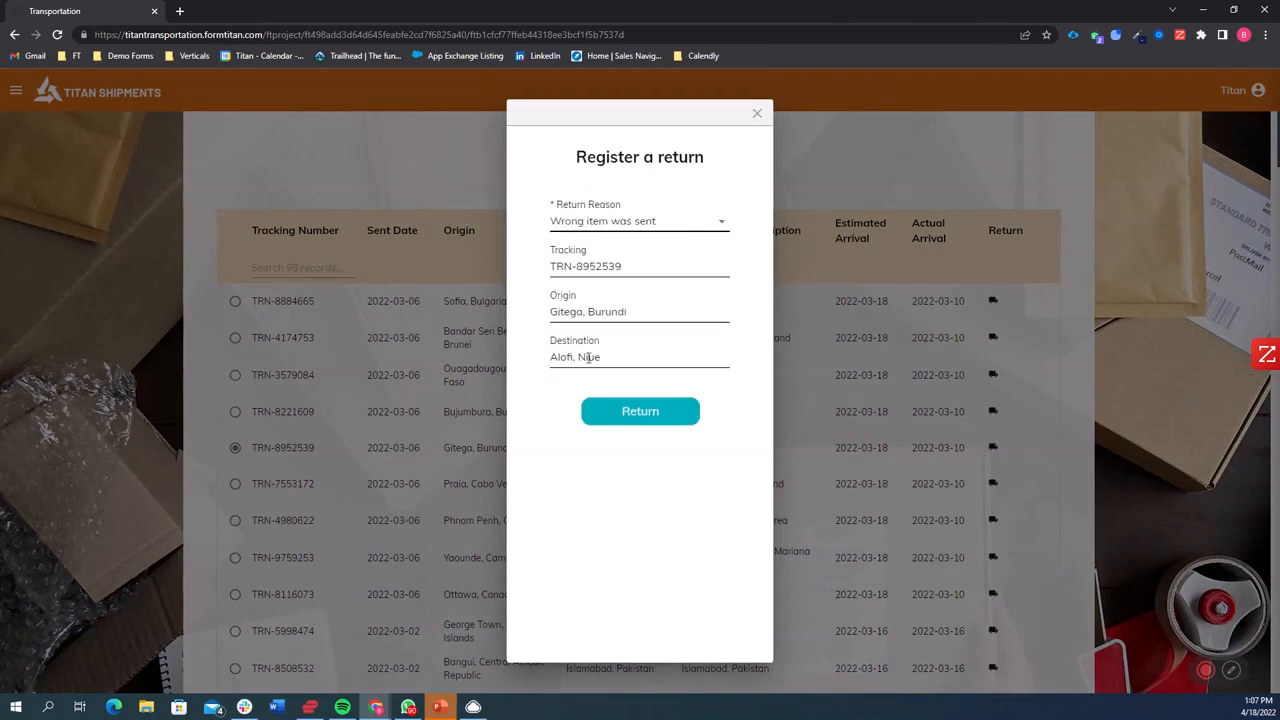
left_click(640, 411)
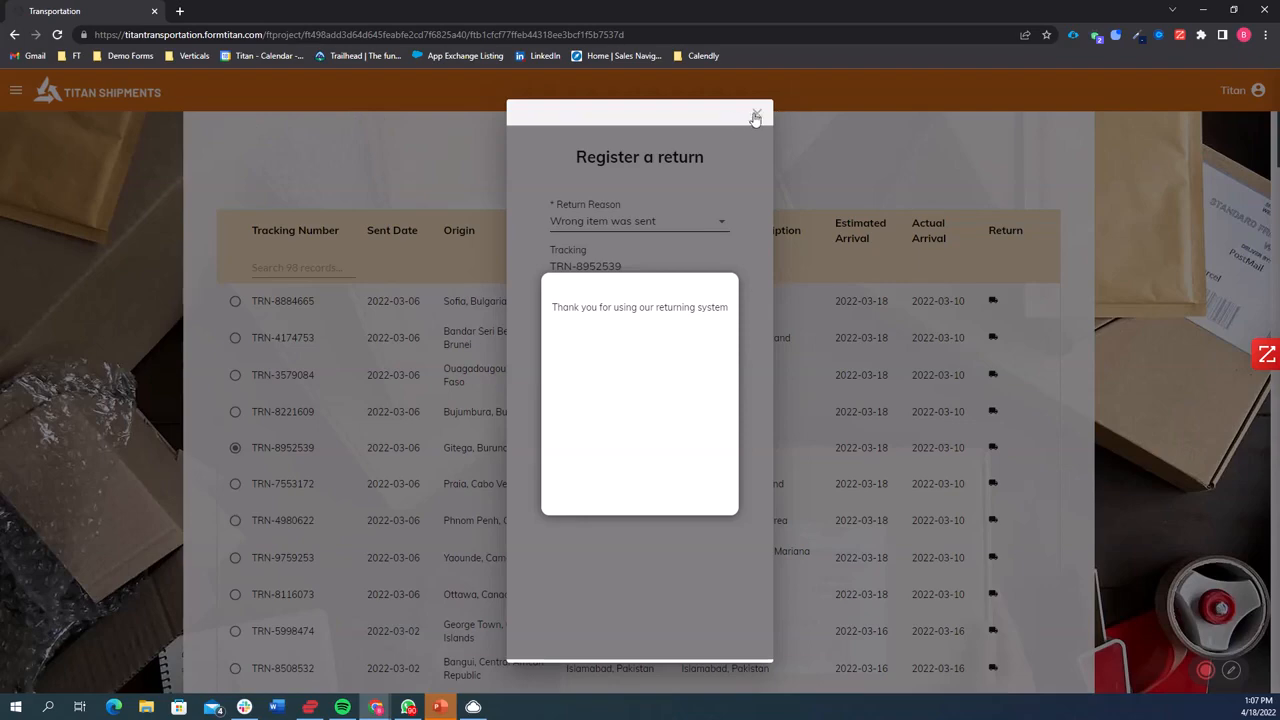
left_click(756, 115)
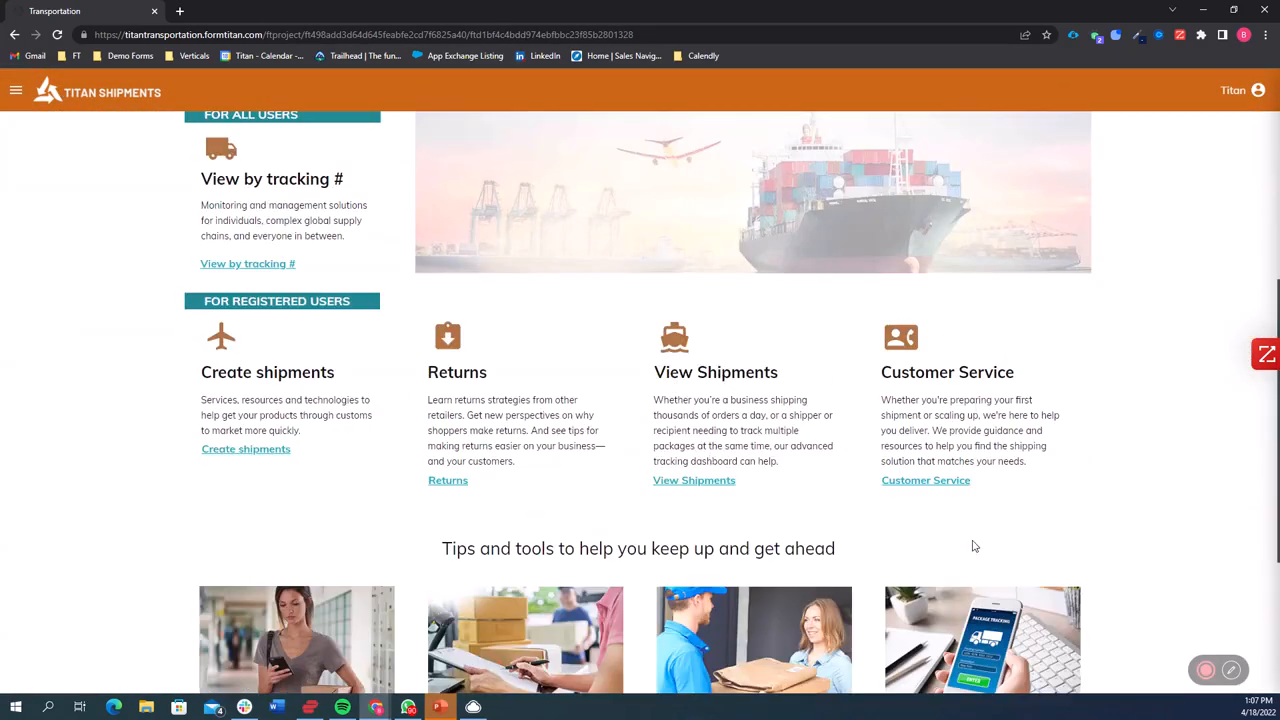
- Answer 'A significant' to the tariff survey question, submit, and go back home
left_click(925, 480)
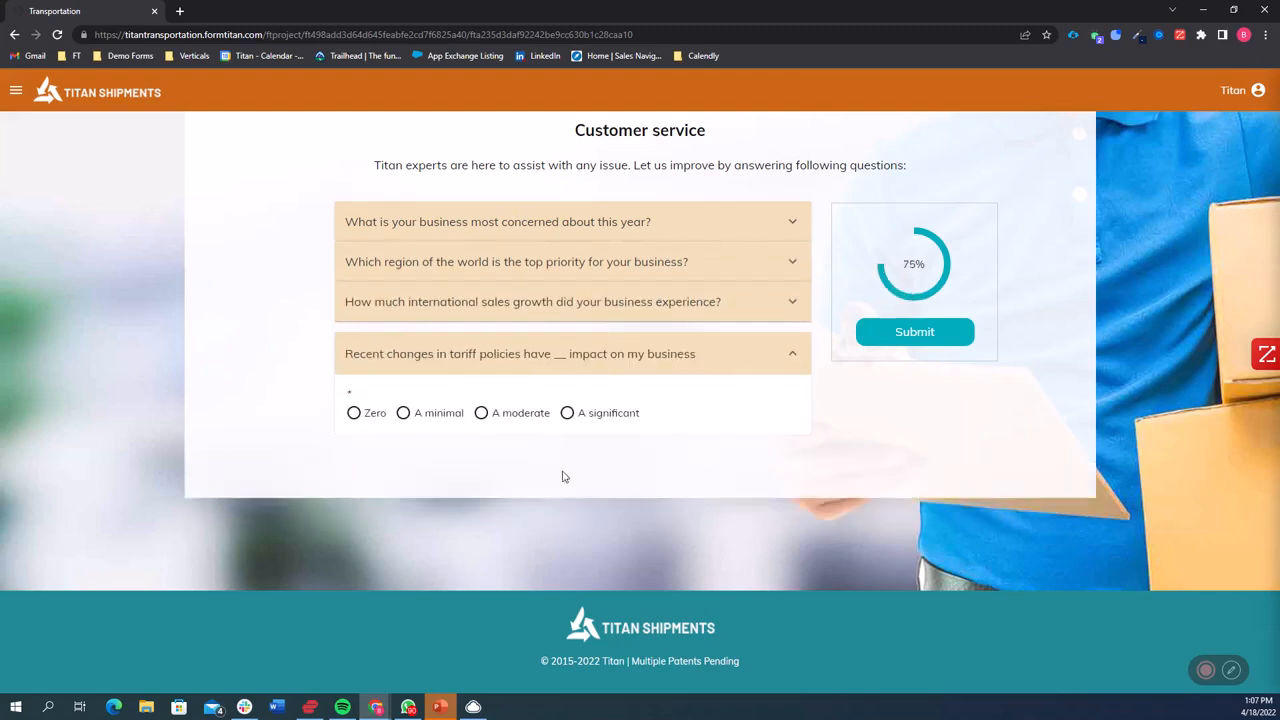
left_click(567, 412)
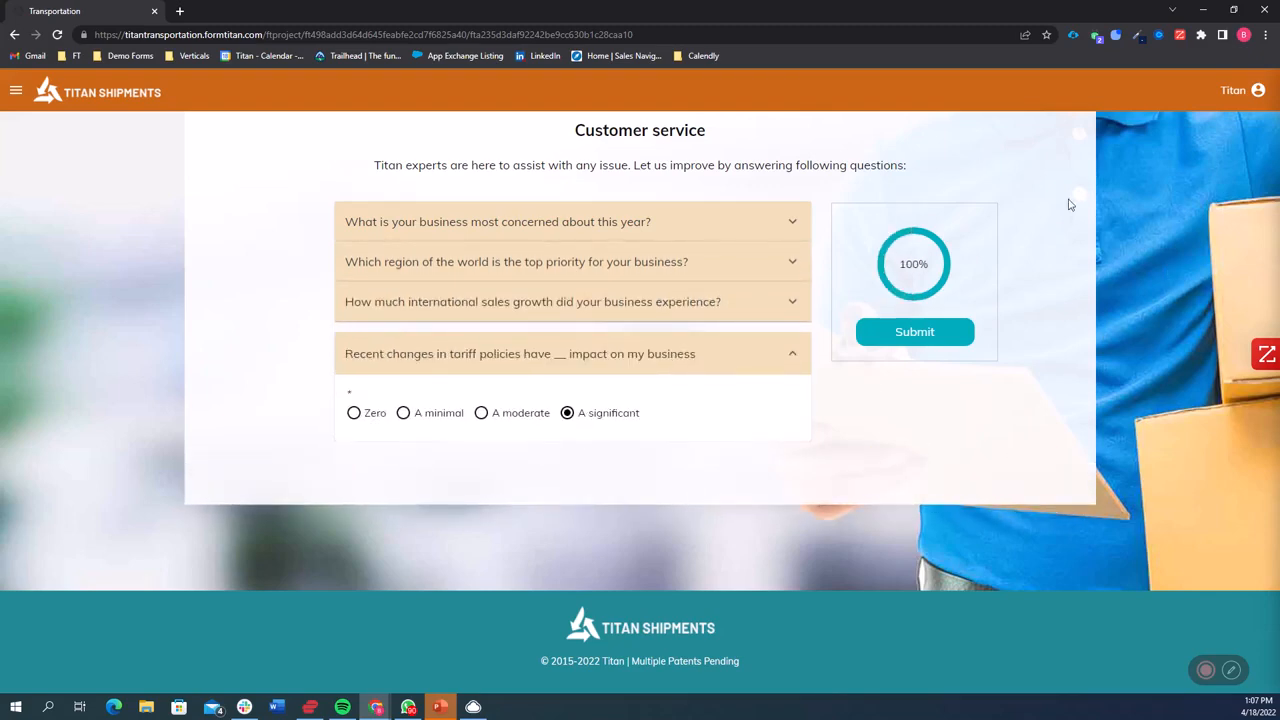
left_click(913, 331)
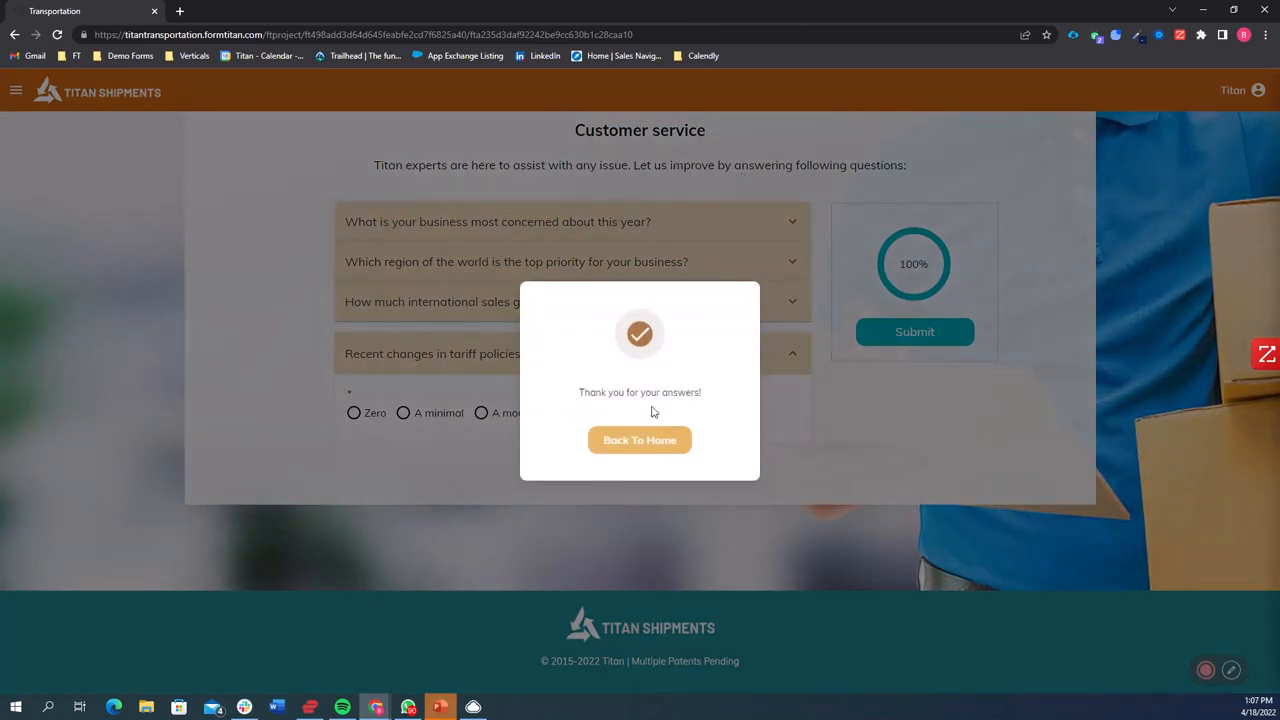
left_click(639, 440)
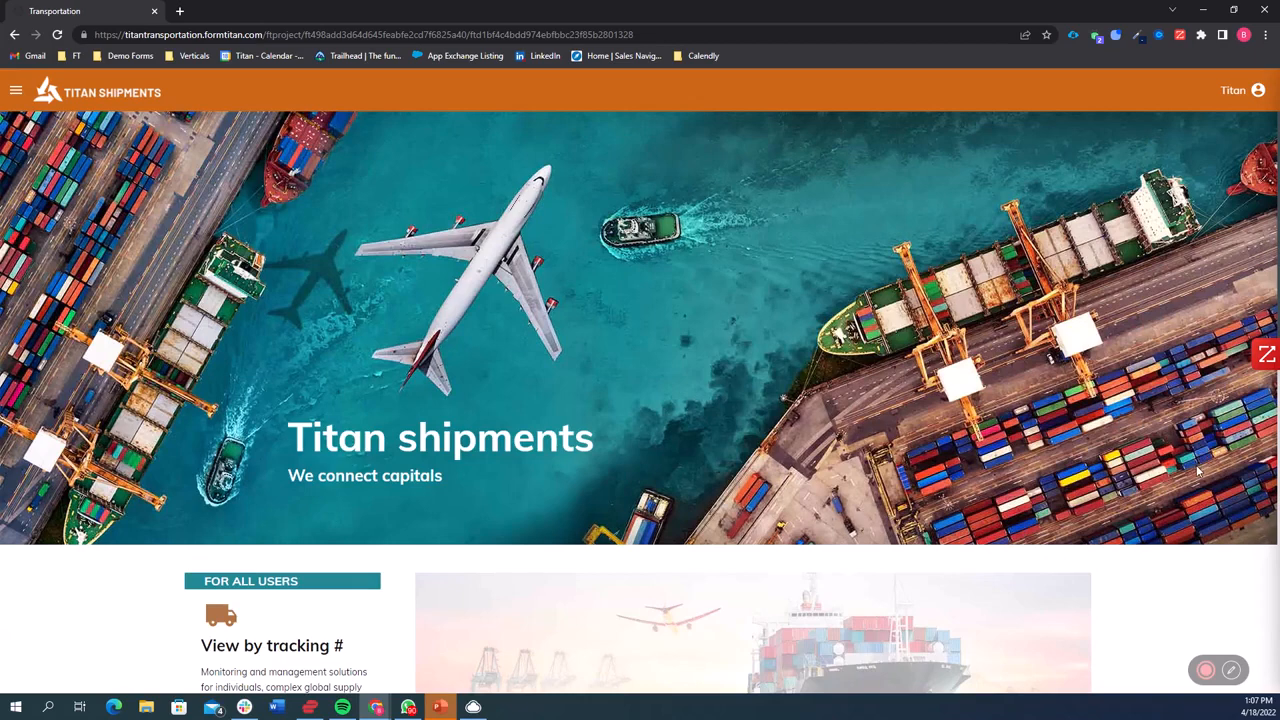
mouse_move(1185, 475)
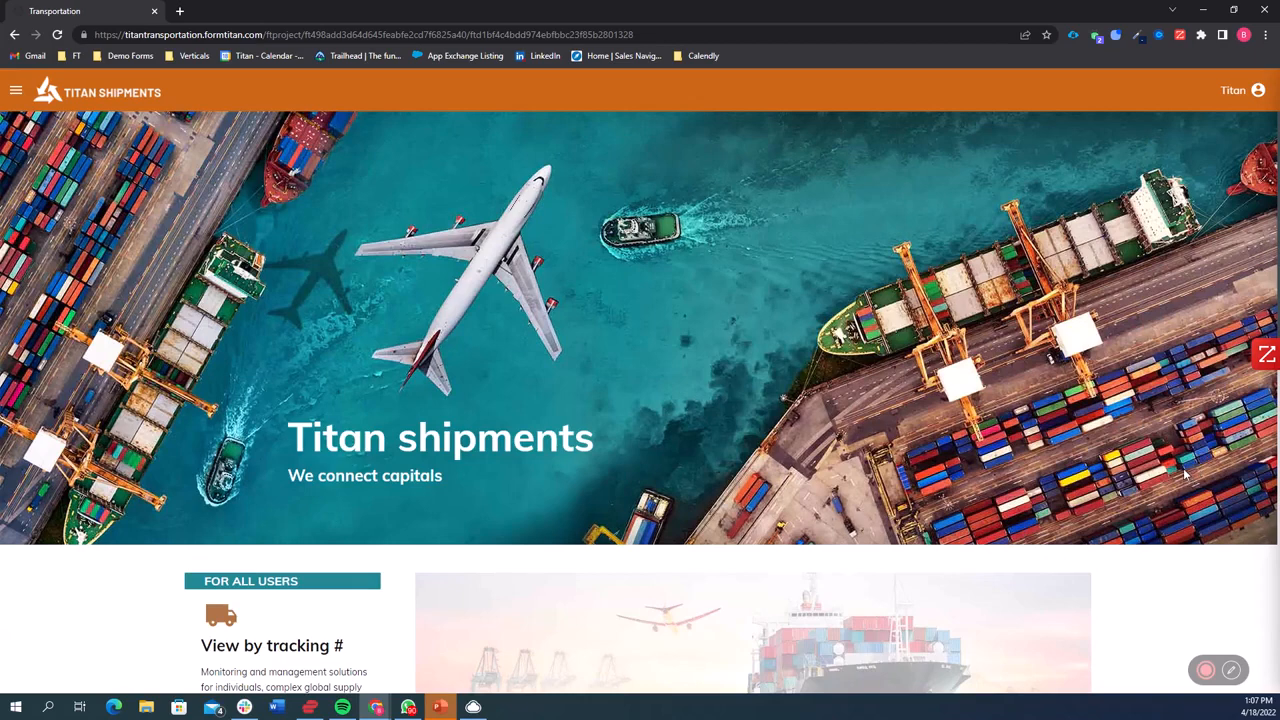
mouse_move(1180, 474)
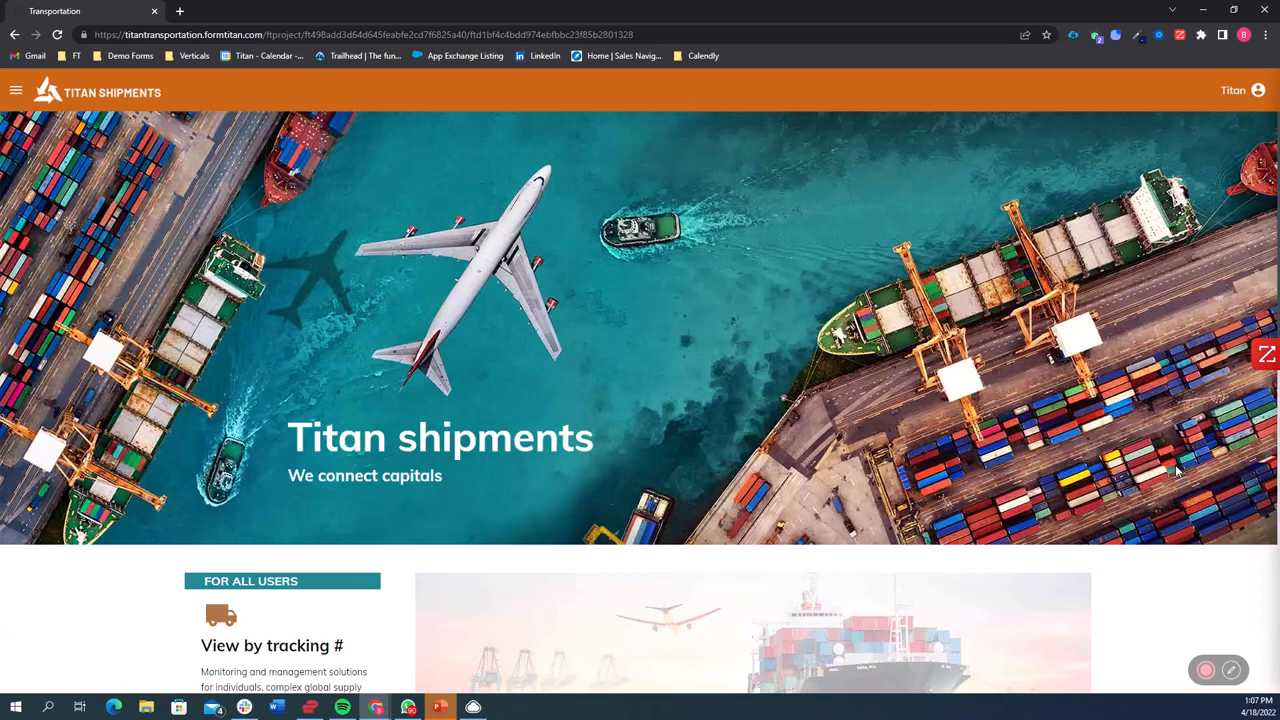
mouse_move(1175, 475)
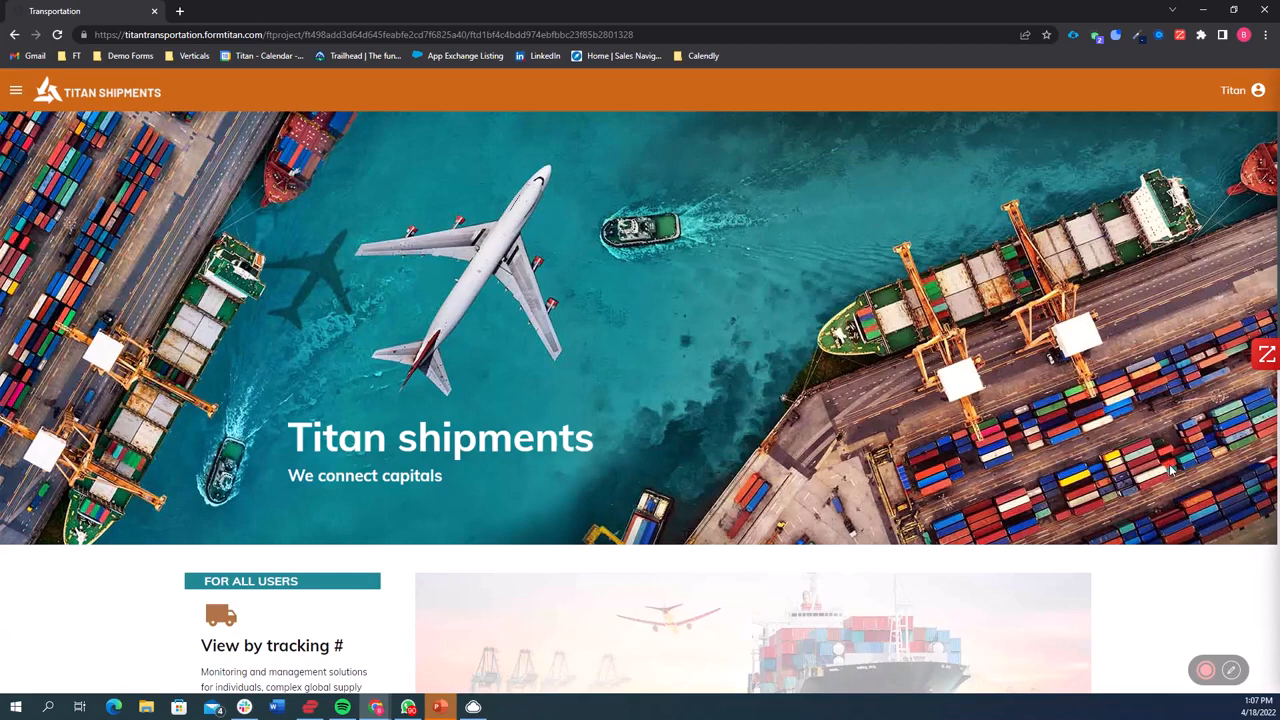